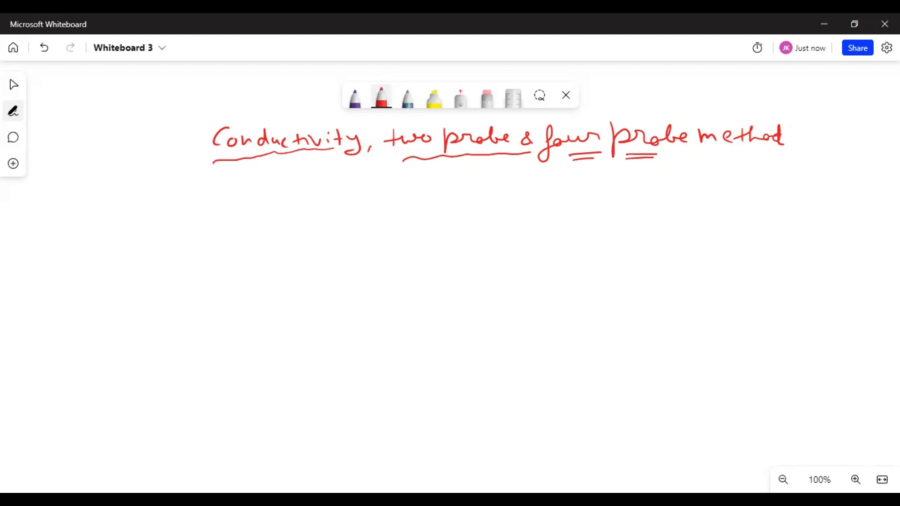
Step: Begin a handwritten red line just below the underlined conductivity heading
left_click_drag(216, 167, 304, 157)
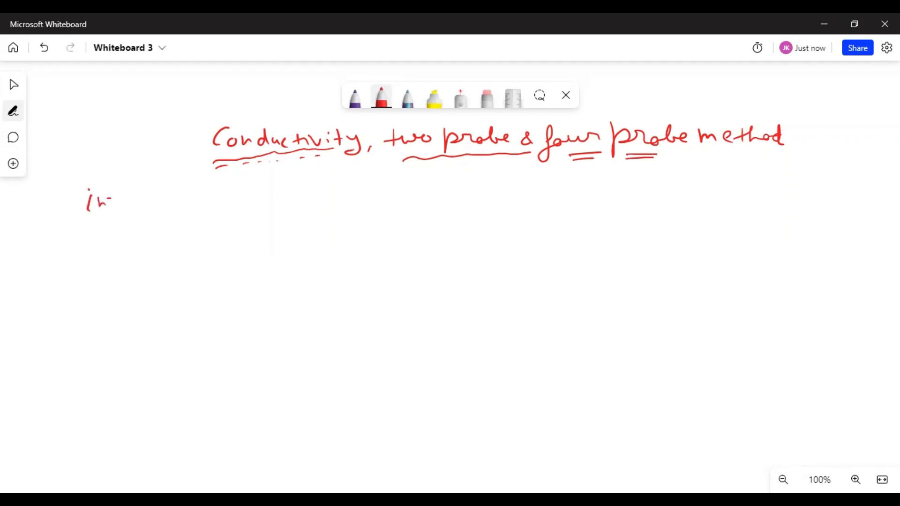
Step: Handwrite 'insulator Quartz' to begin the 10^-20 (Ω·m)^-1 conductivity line
left_click_drag(108, 201, 167, 201)
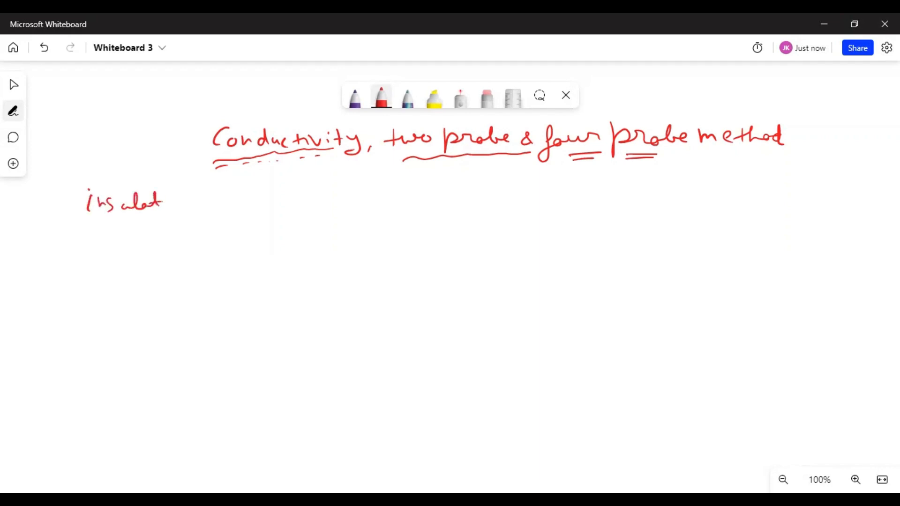
left_click_drag(167, 201, 227, 195)
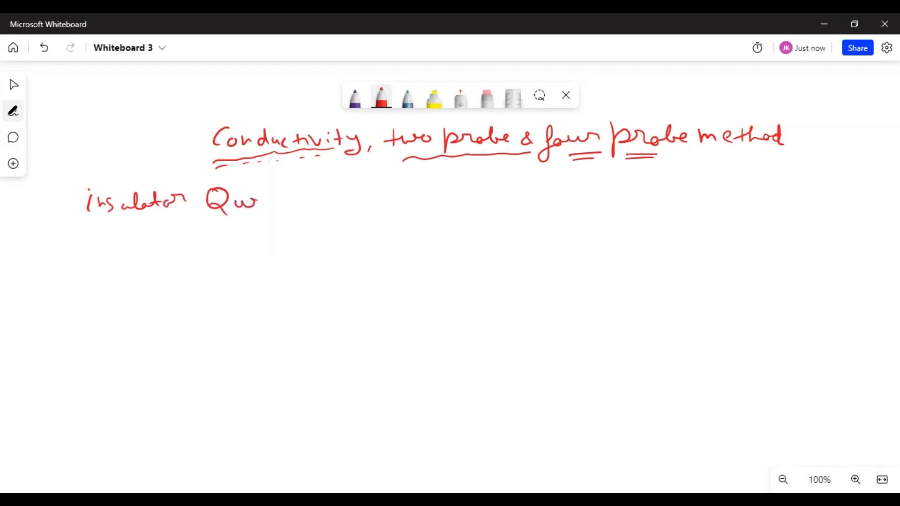
left_click_drag(241, 201, 287, 207)
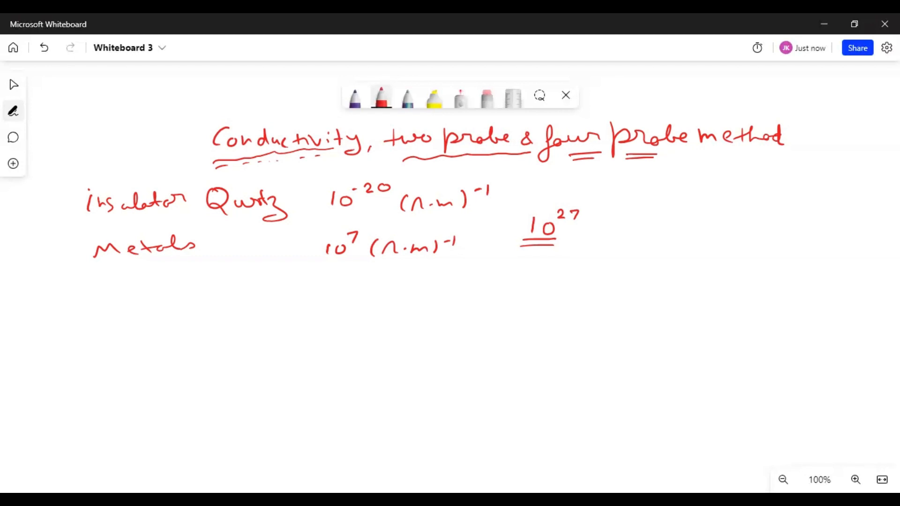
Step: Write V = IR and mark points for the cylindrical conductor sketch on the right
left_click(643, 203)
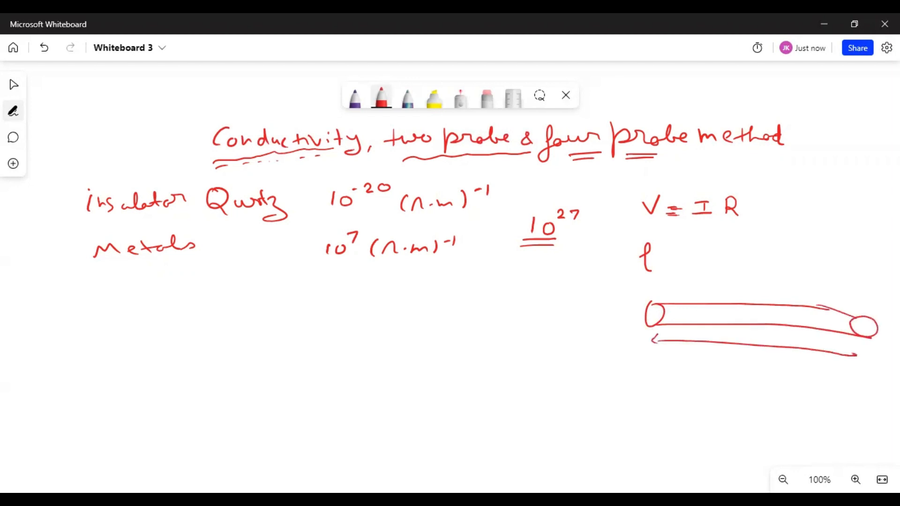
left_click(792, 368)
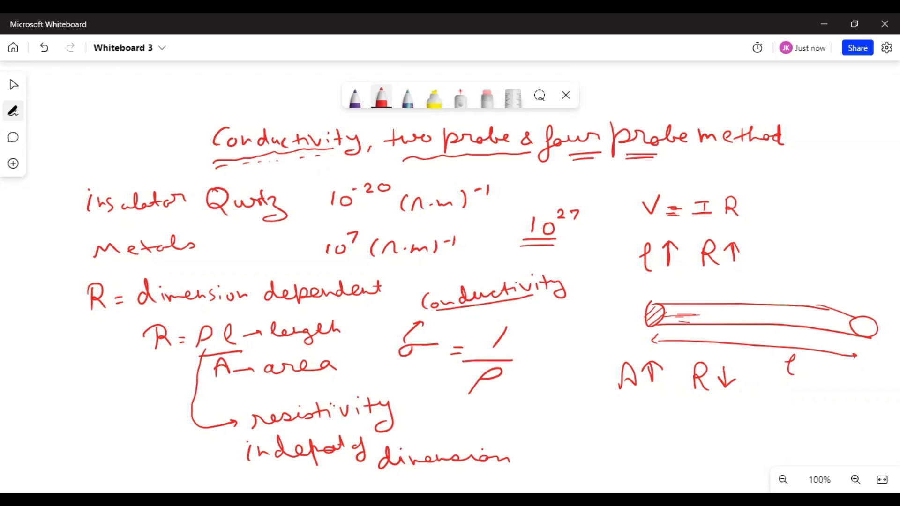
mouse_move(519, 402)
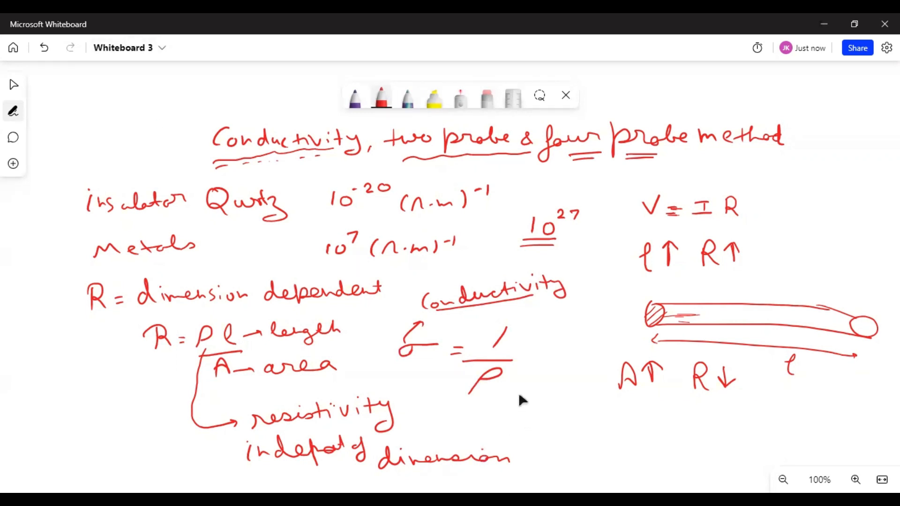
Step: Move below the resistivity notes and start the sample-bar circuit sketch
scroll("down", 3)
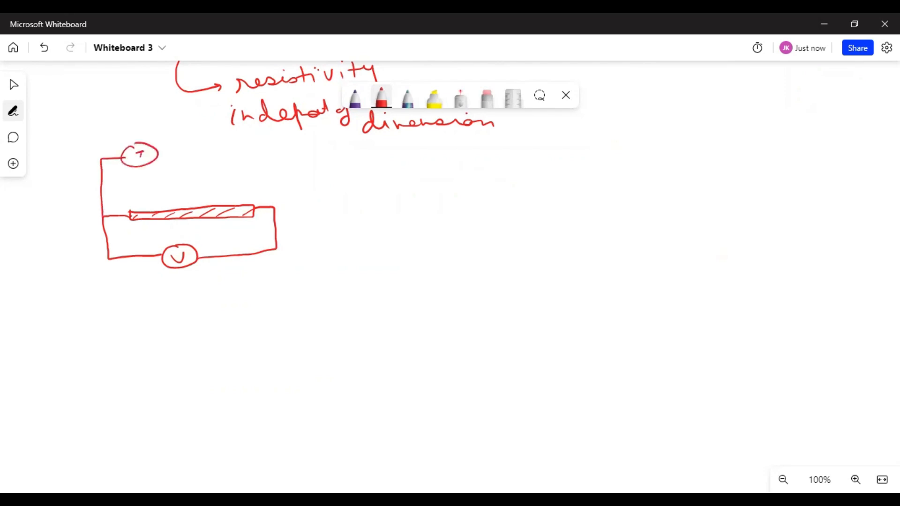
left_click_drag(161, 156, 195, 155)
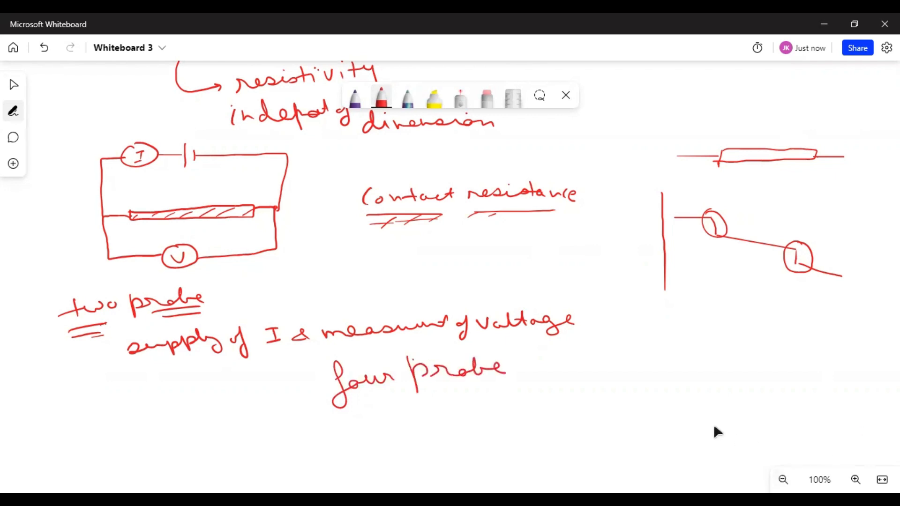
Step: Scroll down to open blank space below the four probe note
scroll("down", 3)
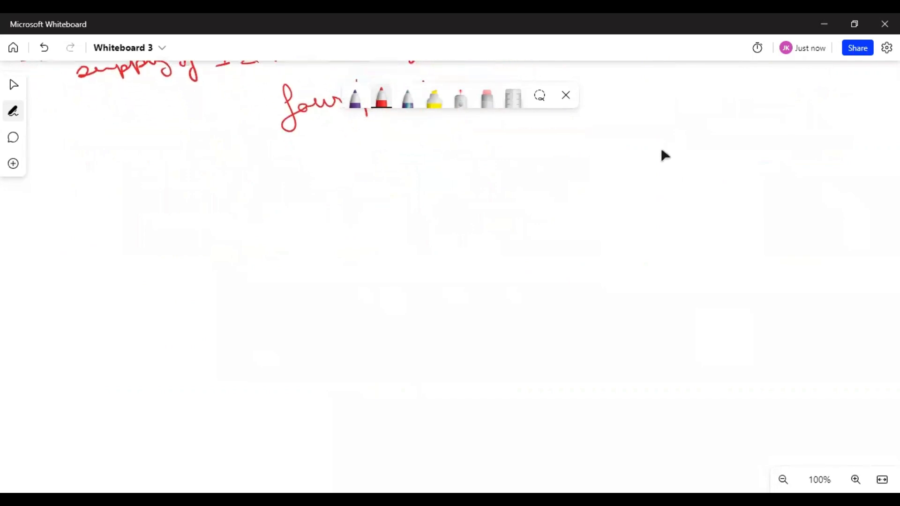
mouse_move(680, 257)
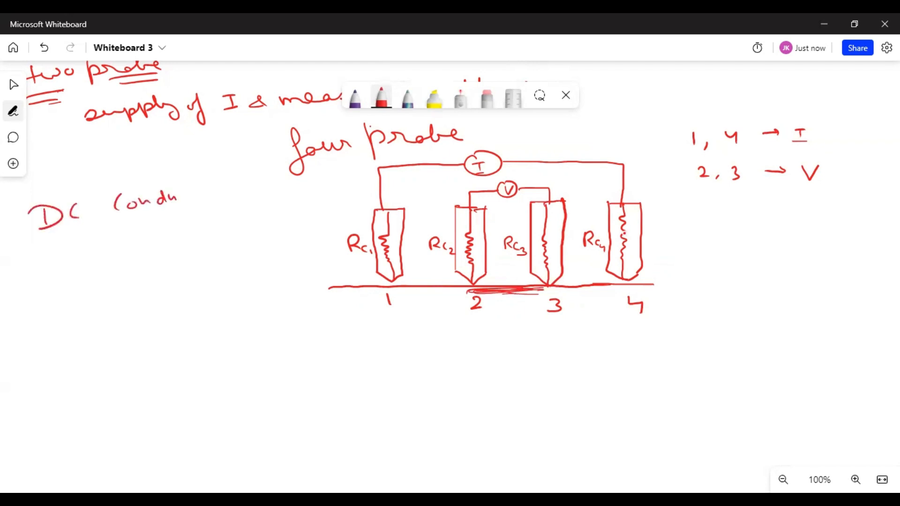
Step: Handwrite 'conductivity' after 'DC' on the left of the board
left_click_drag(178, 198, 232, 192)
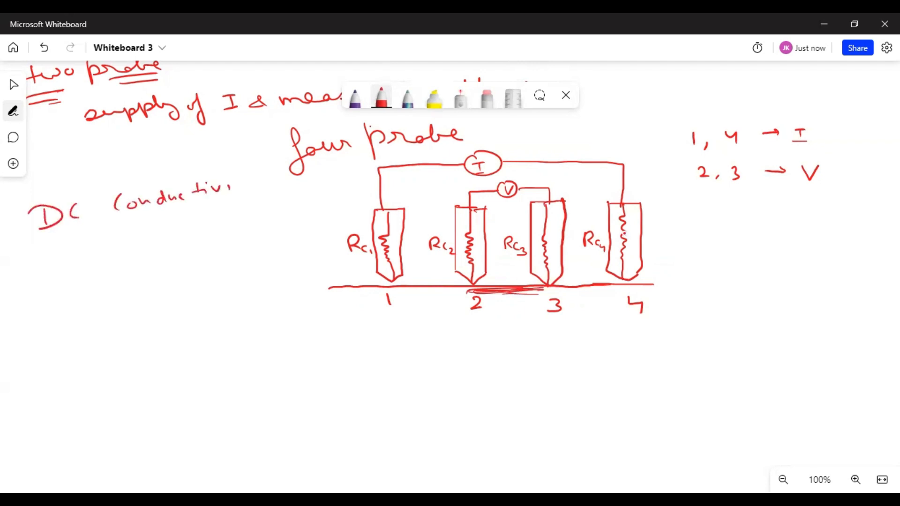